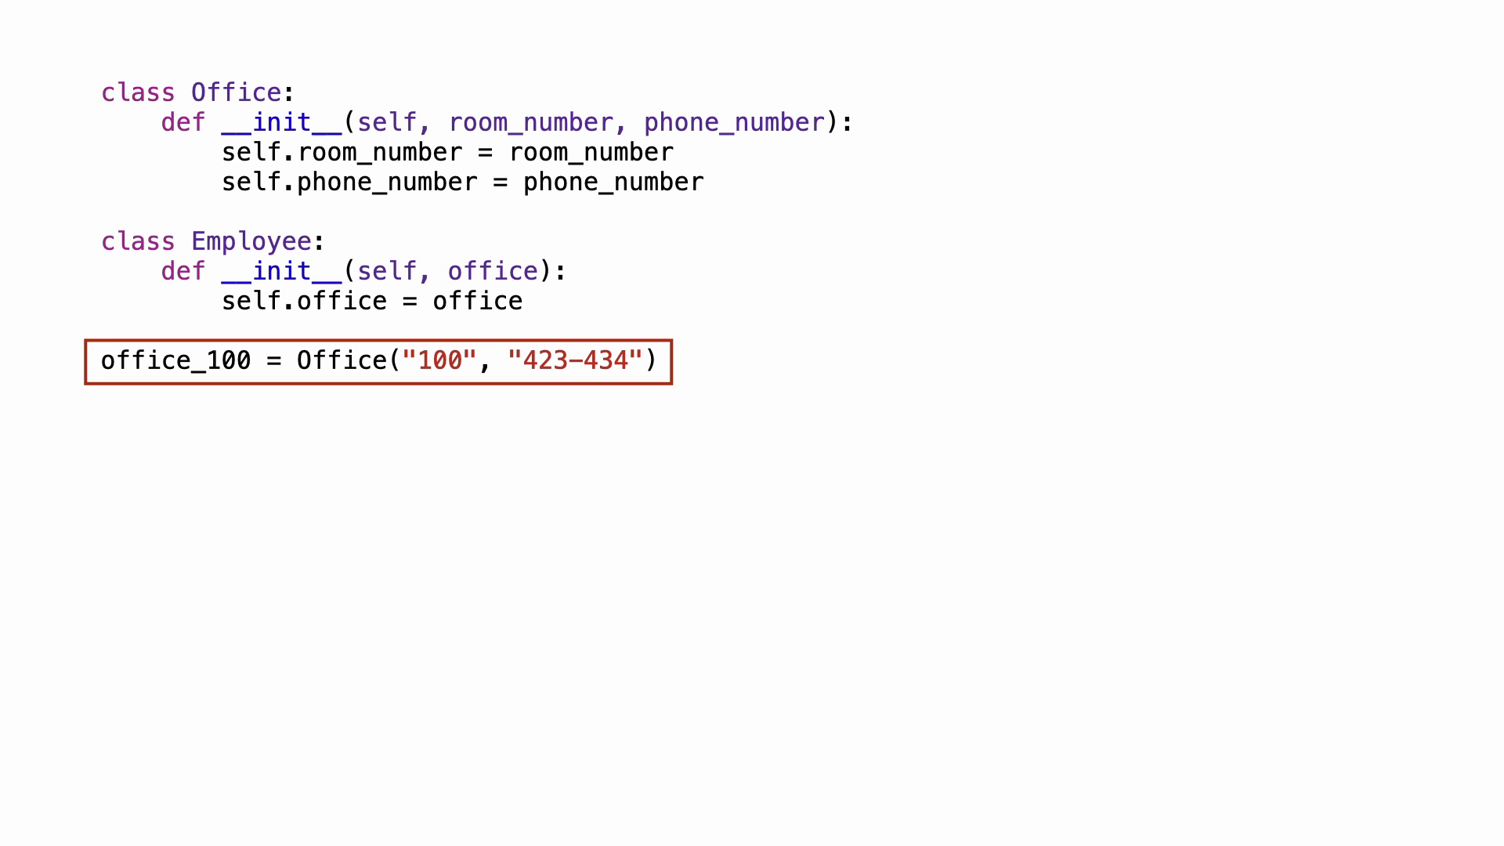
{"action": "type", "text": "e1 = Employee(office_100)"}
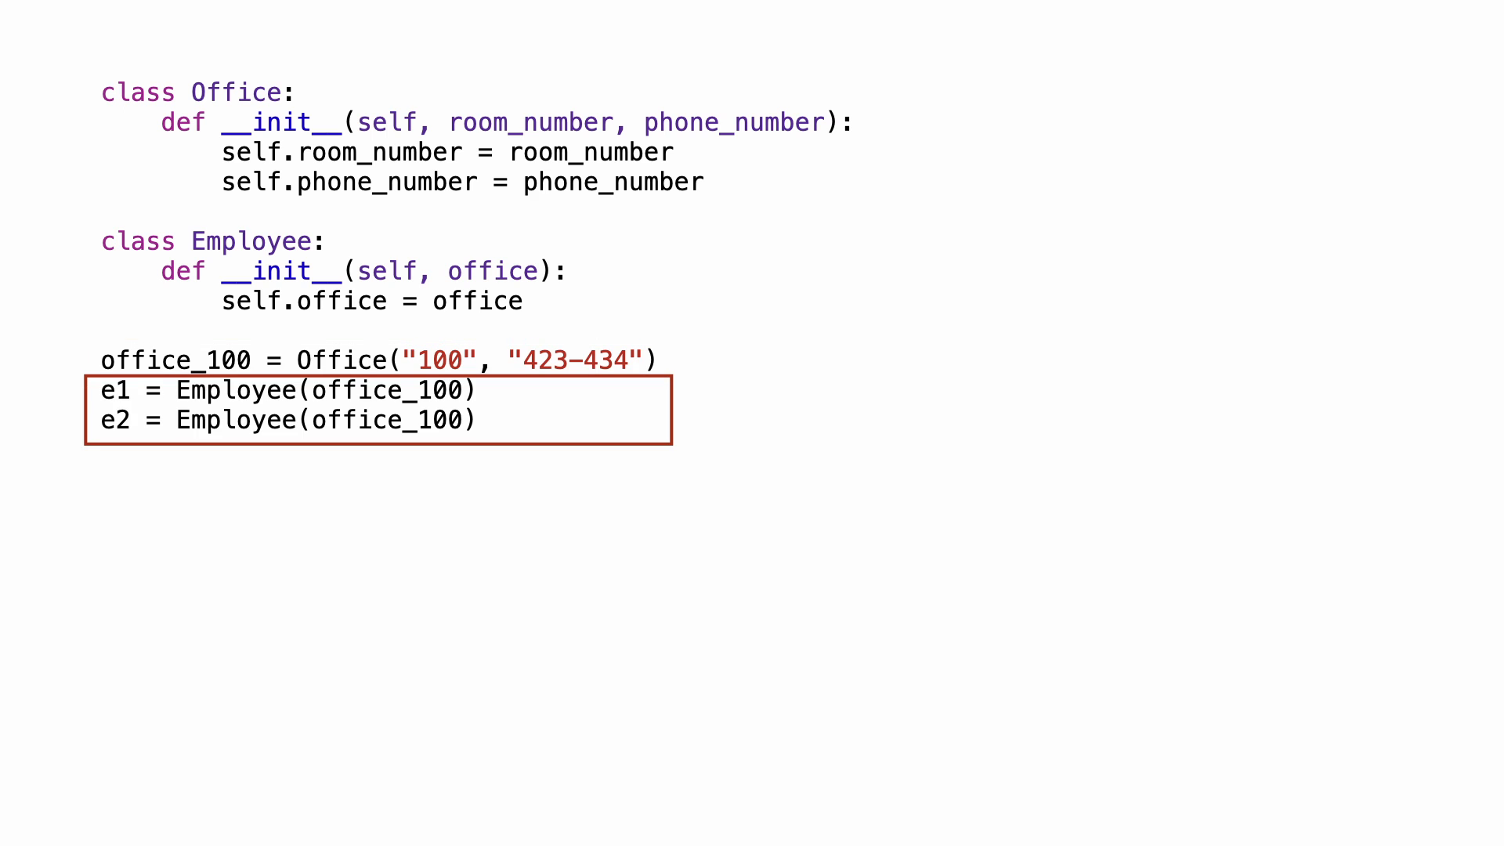